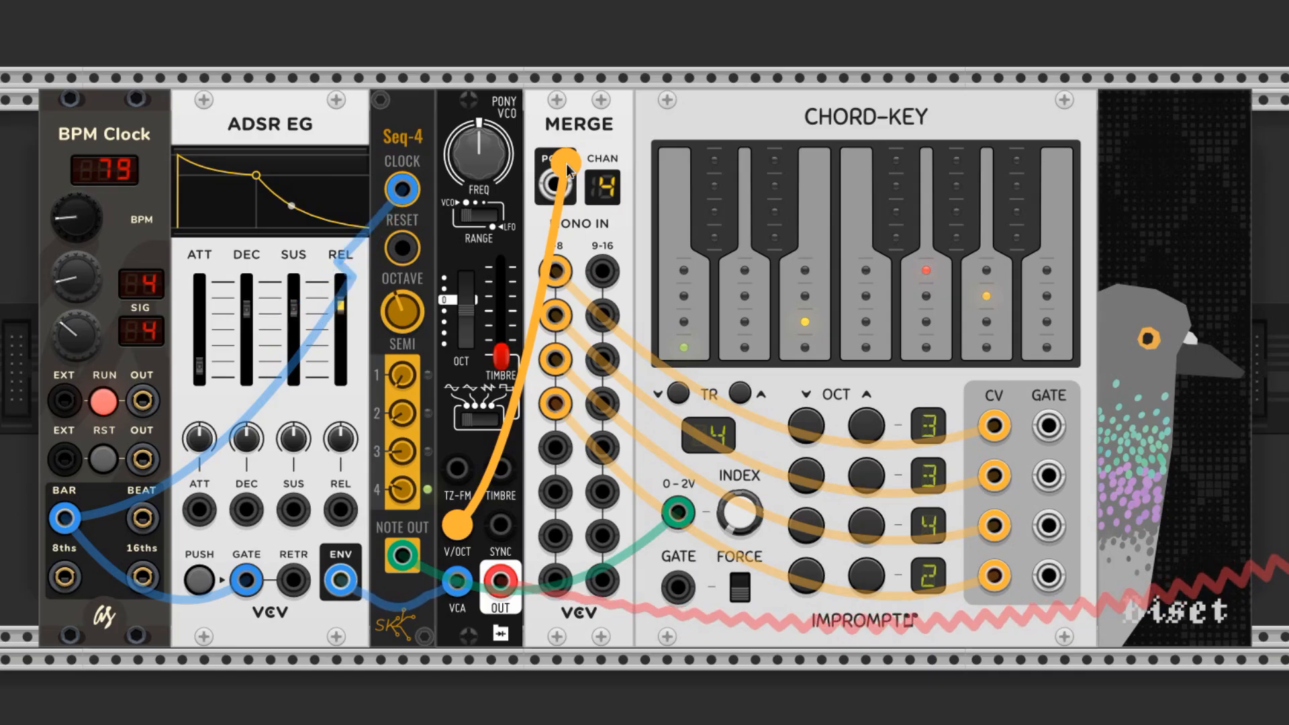
pyautogui.moveTo(556, 180)
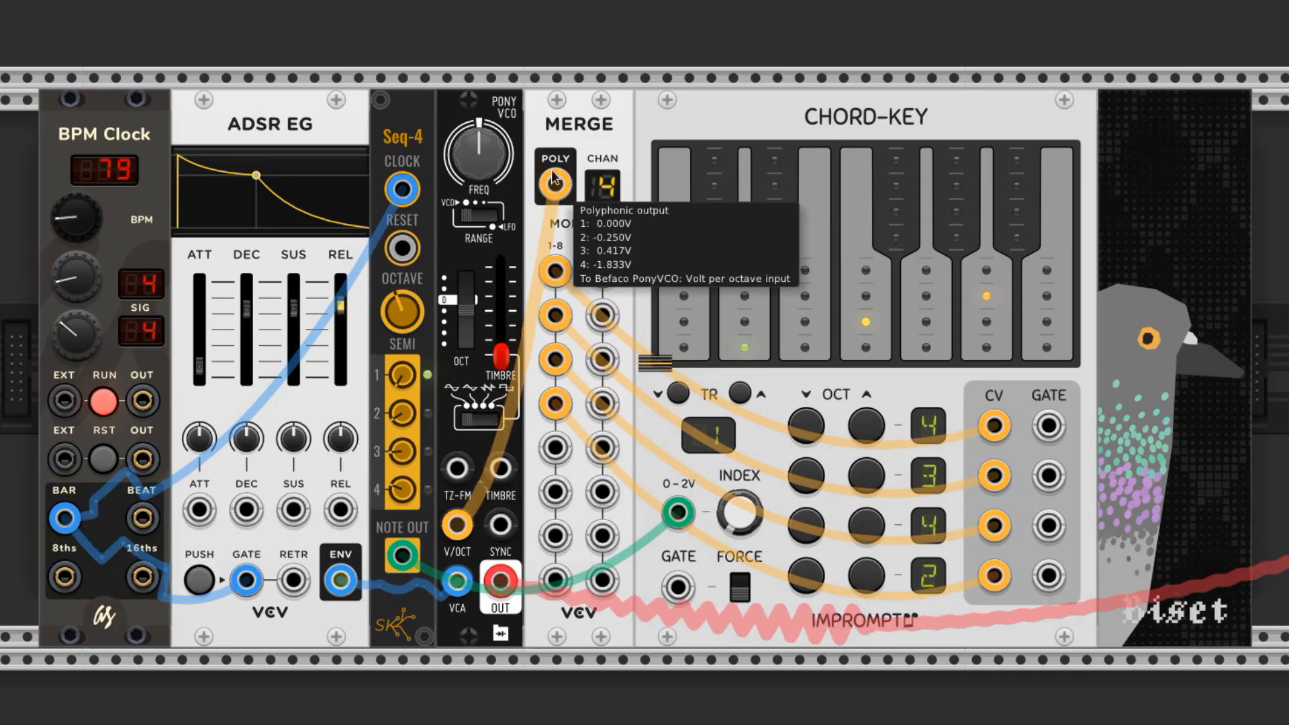